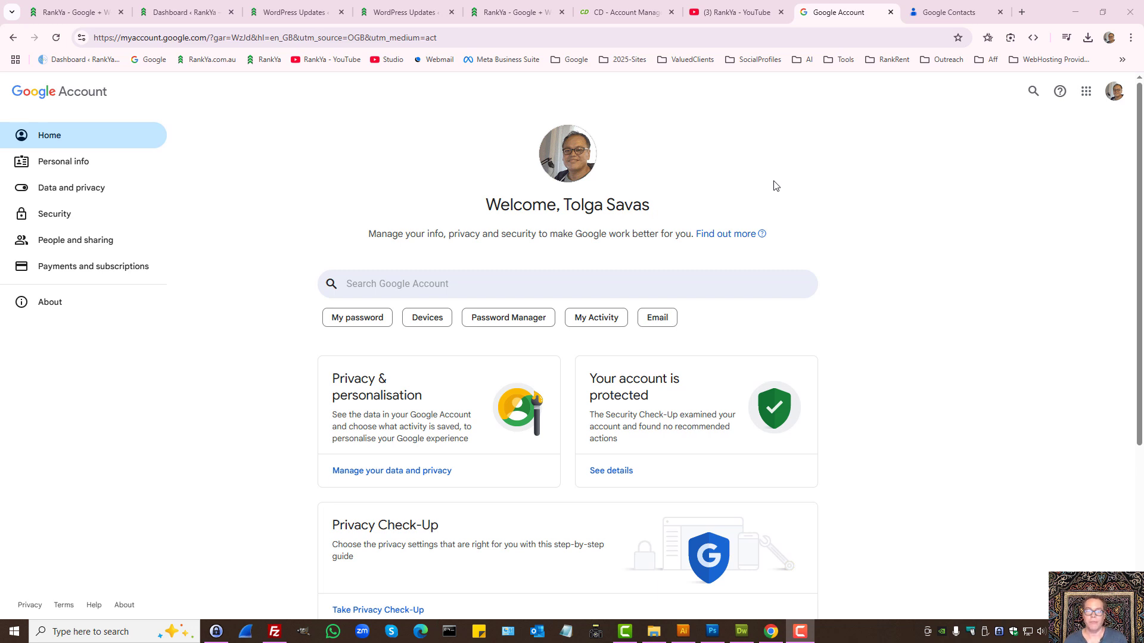
{"action": "mouse_move", "coordinate": [741, 190]}
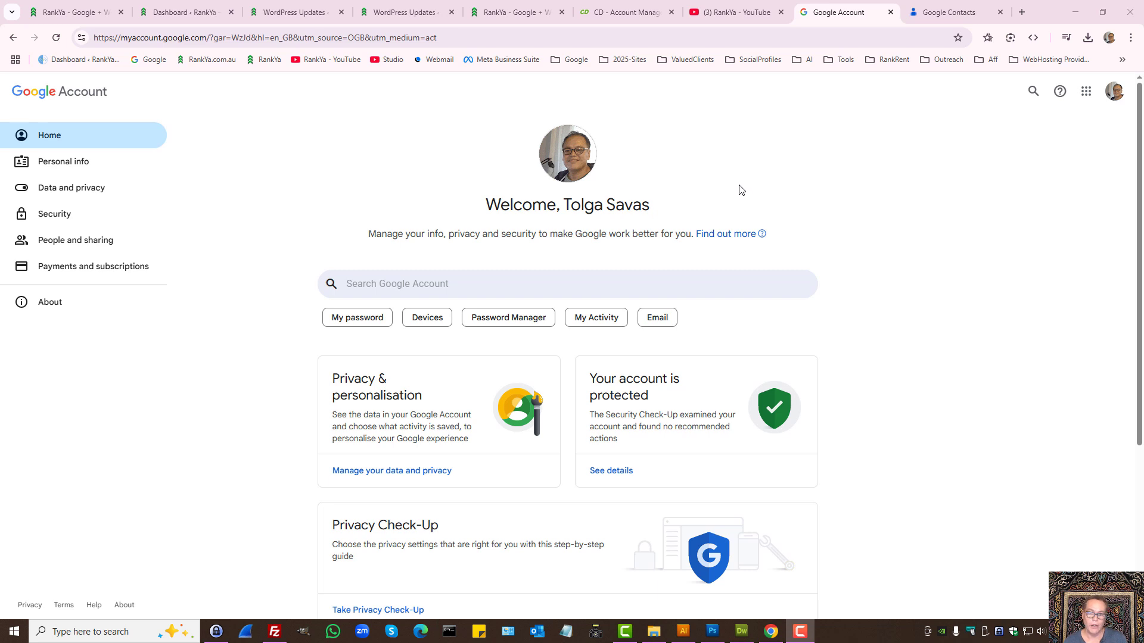
{"action": "mouse_move", "coordinate": [686, 188]}
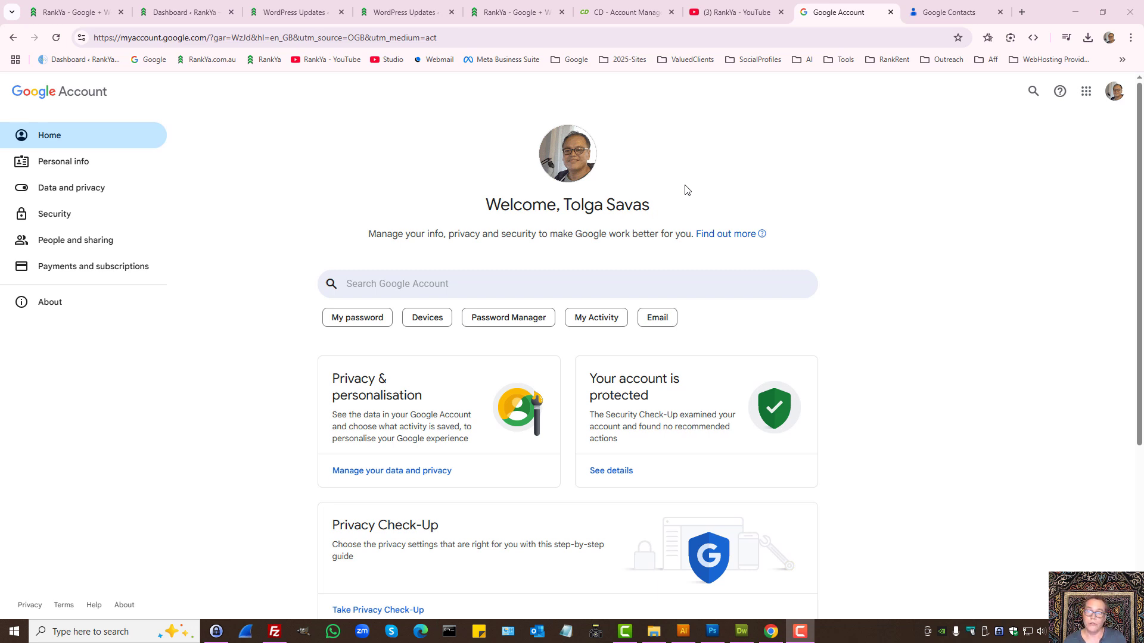
{"action": "mouse_move", "coordinate": [1075, 252]}
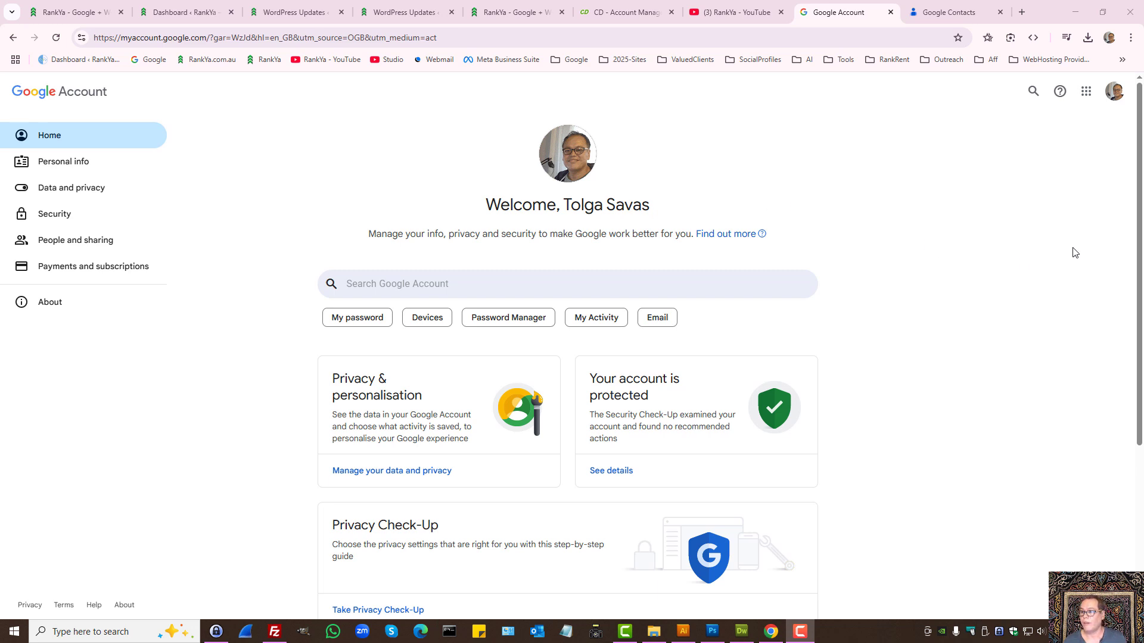
{"action": "mouse_move", "coordinate": [1044, 246]}
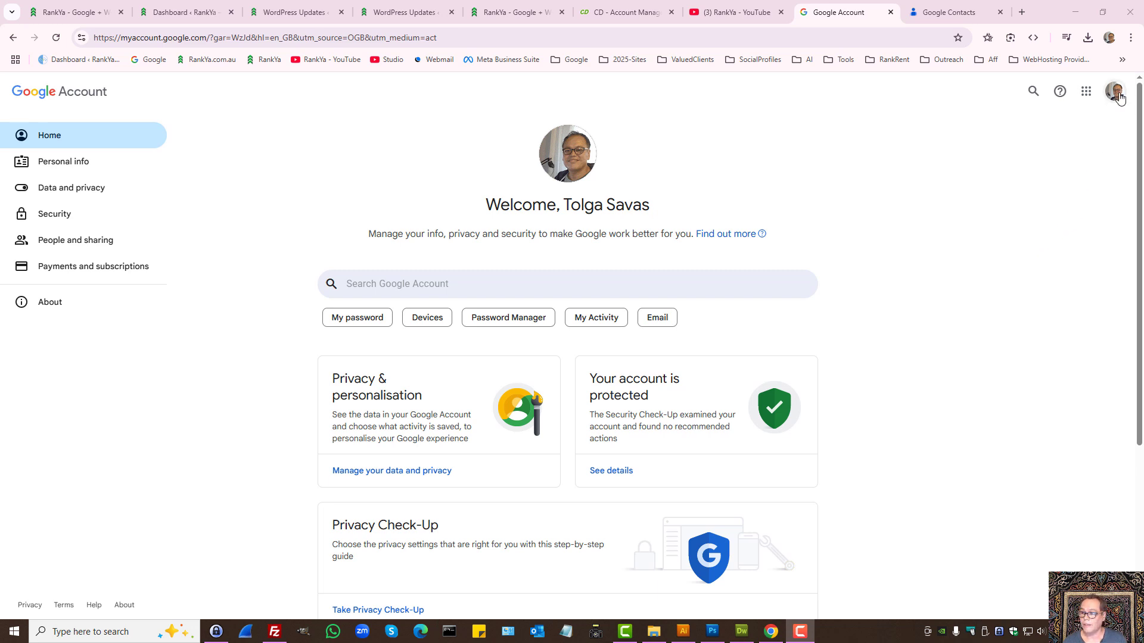
- Show the account profile panel, then go to People and sharing settings
{"action": "left_click", "coordinate": [1113, 91]}
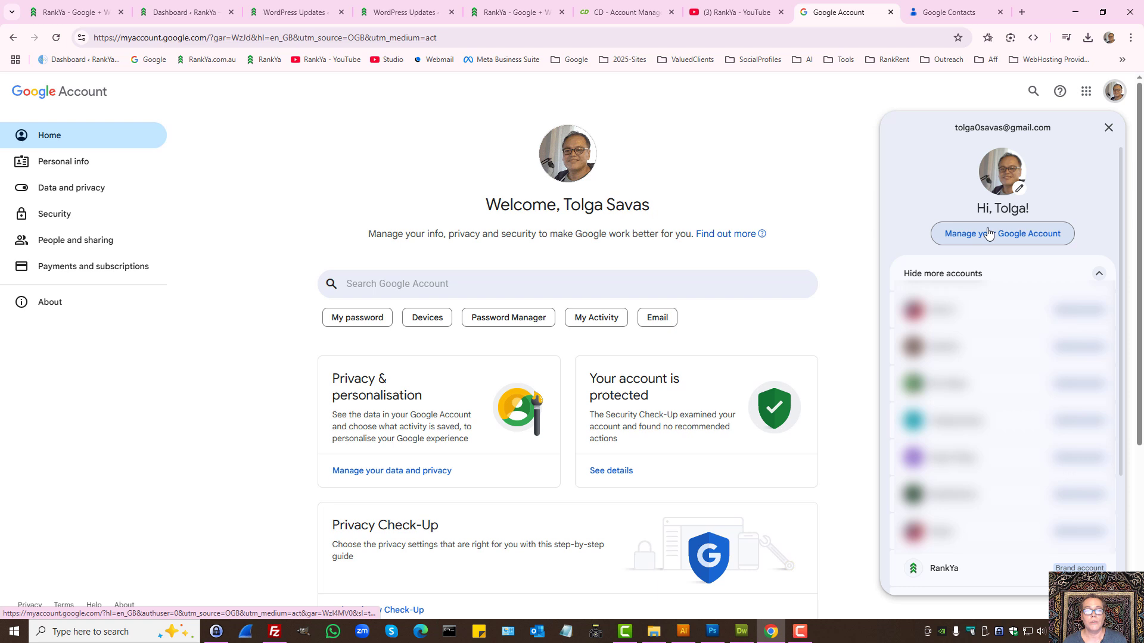
{"action": "mouse_move", "coordinate": [992, 237]}
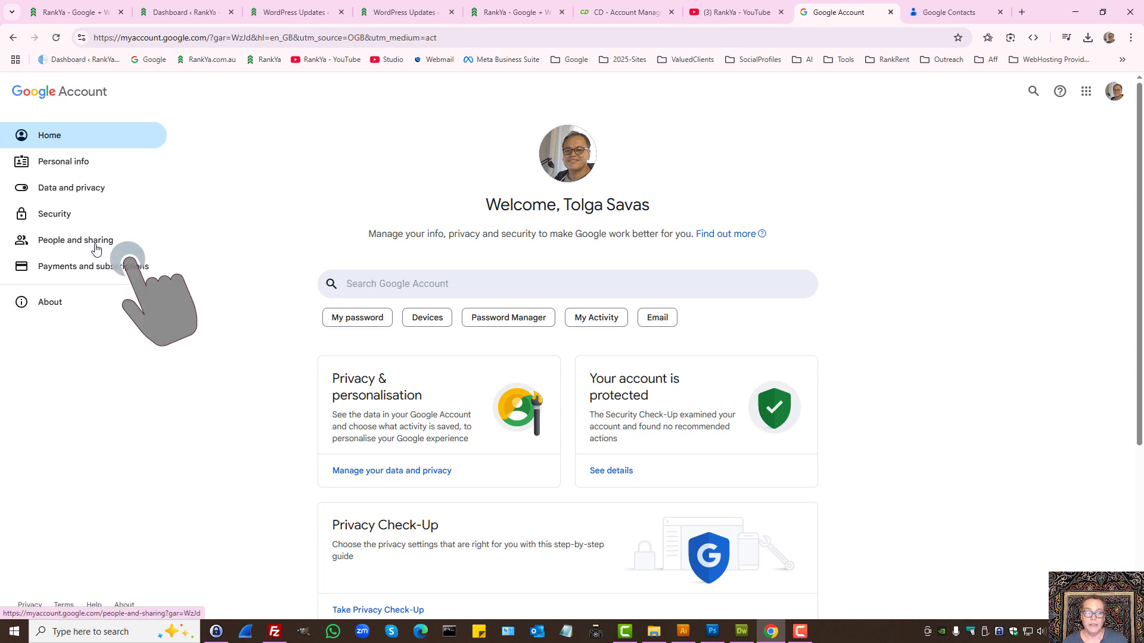
{"action": "left_click", "coordinate": [75, 240]}
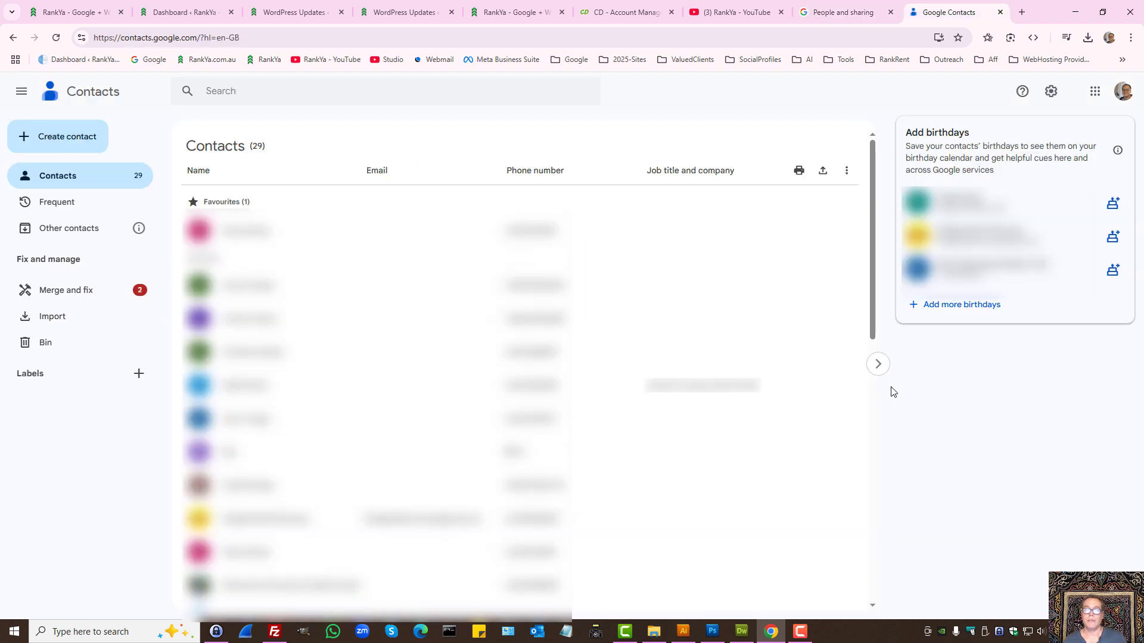
{"action": "left_click", "coordinate": [822, 171]}
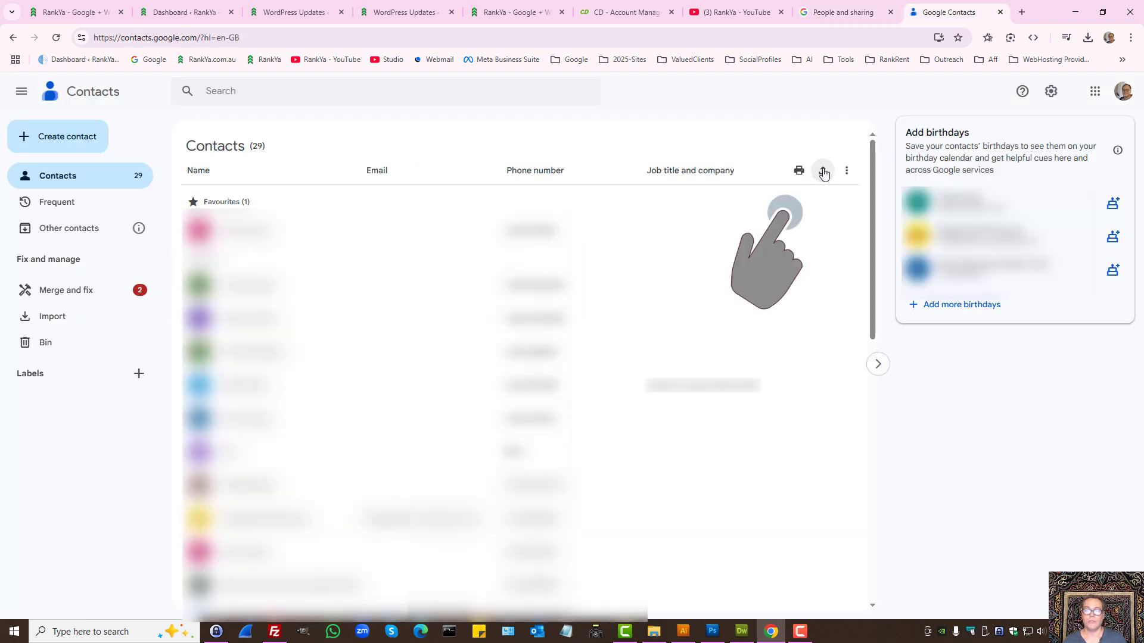
{"action": "left_click", "coordinate": [823, 170]}
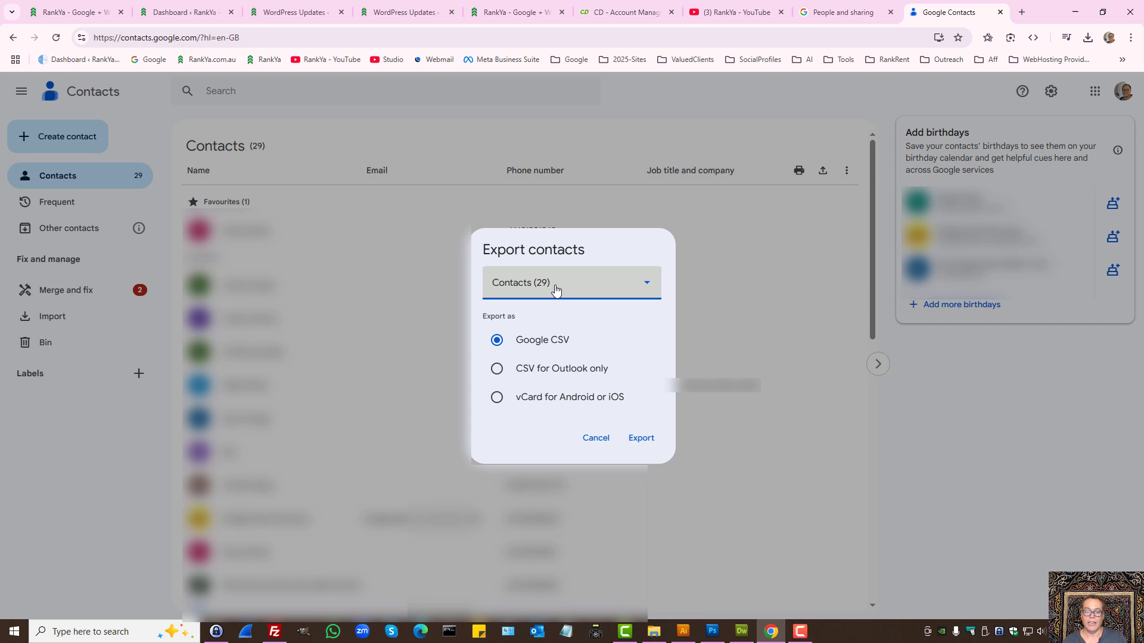
{"action": "left_click", "coordinate": [595, 437]}
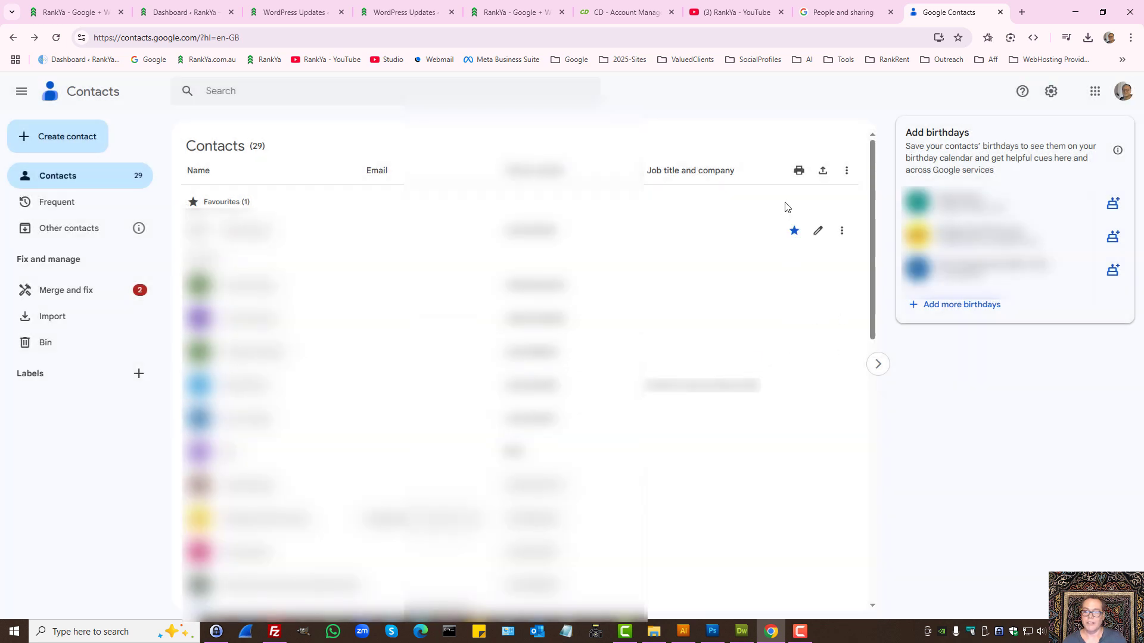
{"action": "mouse_move", "coordinate": [822, 171]}
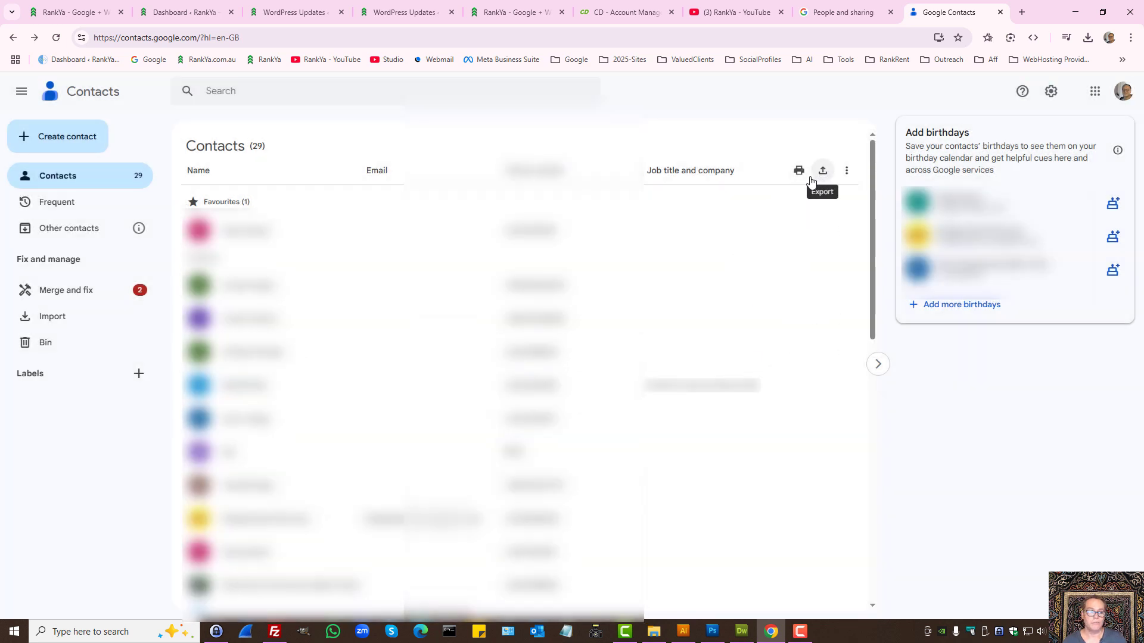
{"action": "left_click", "coordinate": [57, 136]}
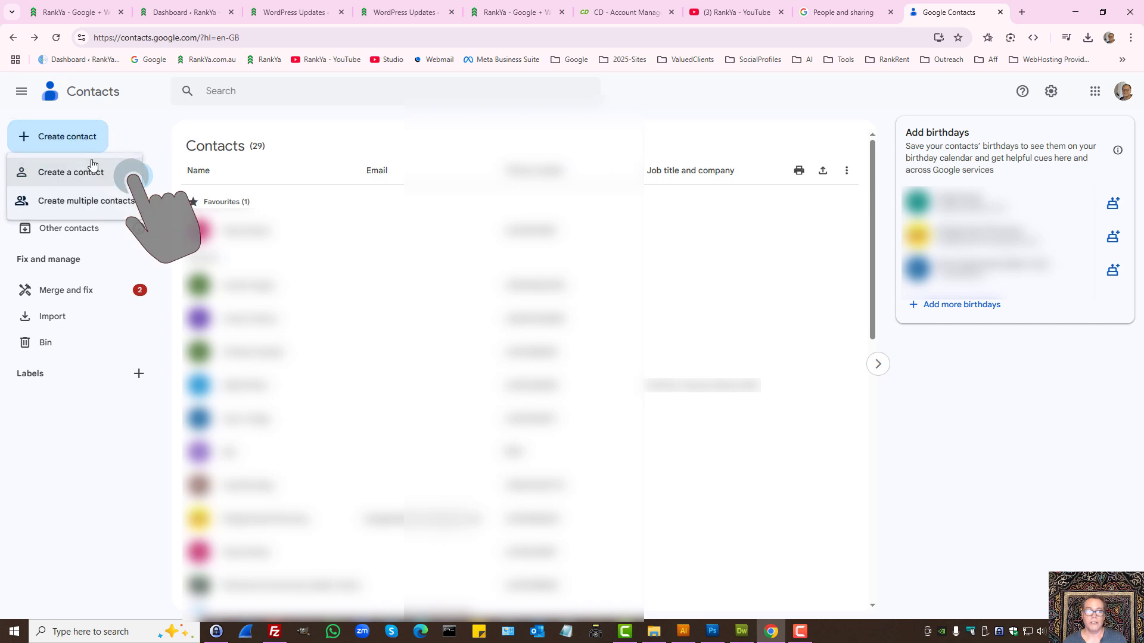
{"action": "left_click", "coordinate": [70, 172]}
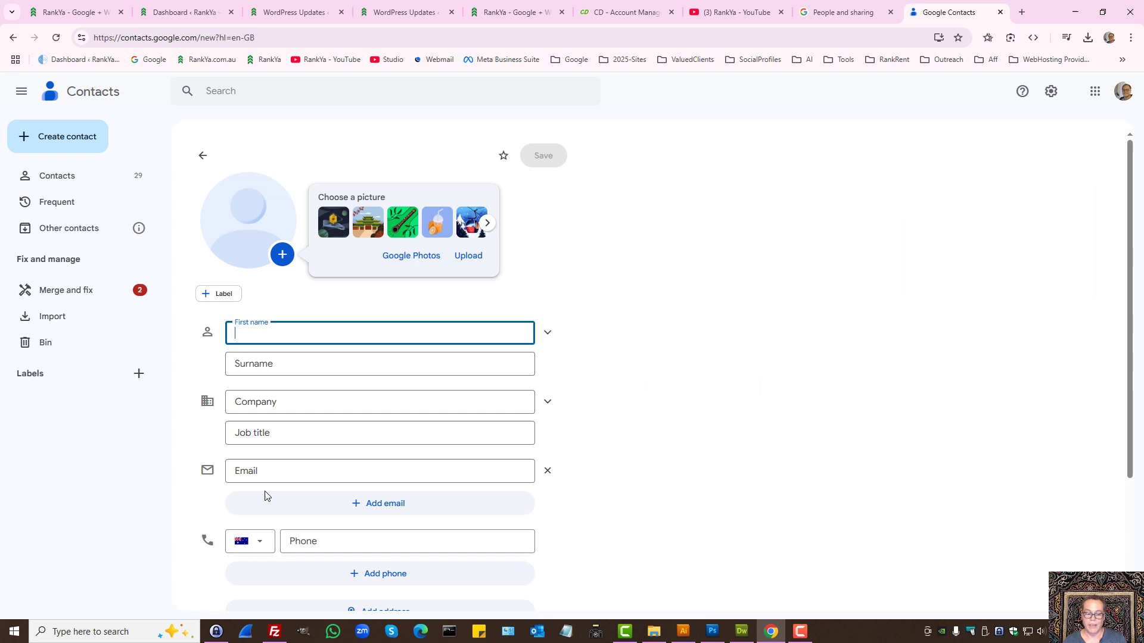
{"action": "left_click", "coordinate": [378, 332]}
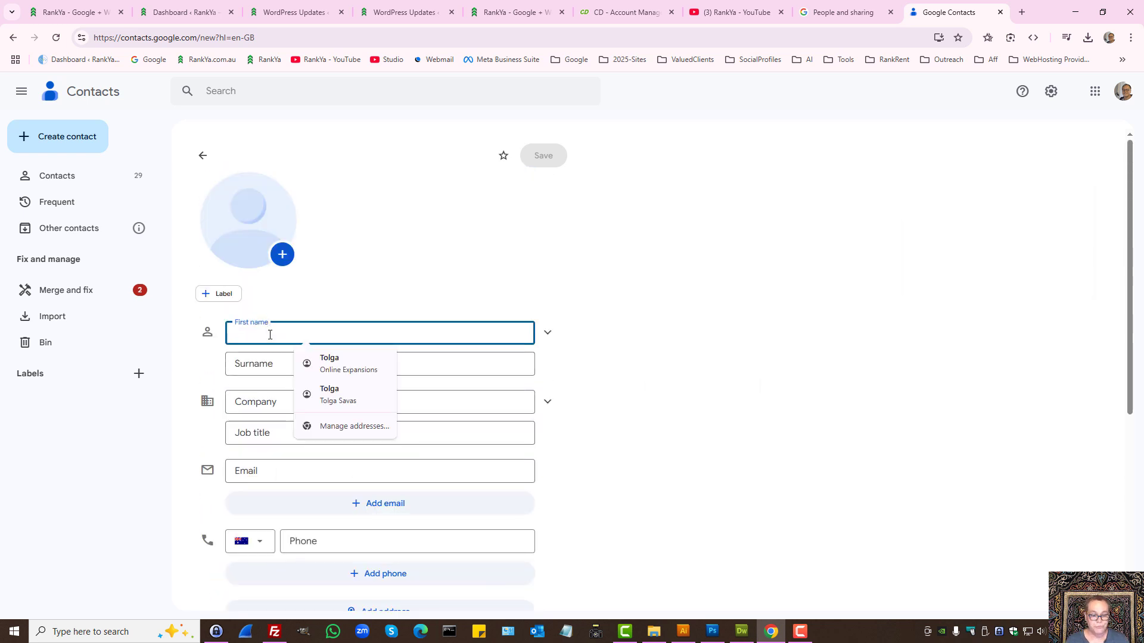
{"action": "type", "text": "J"}
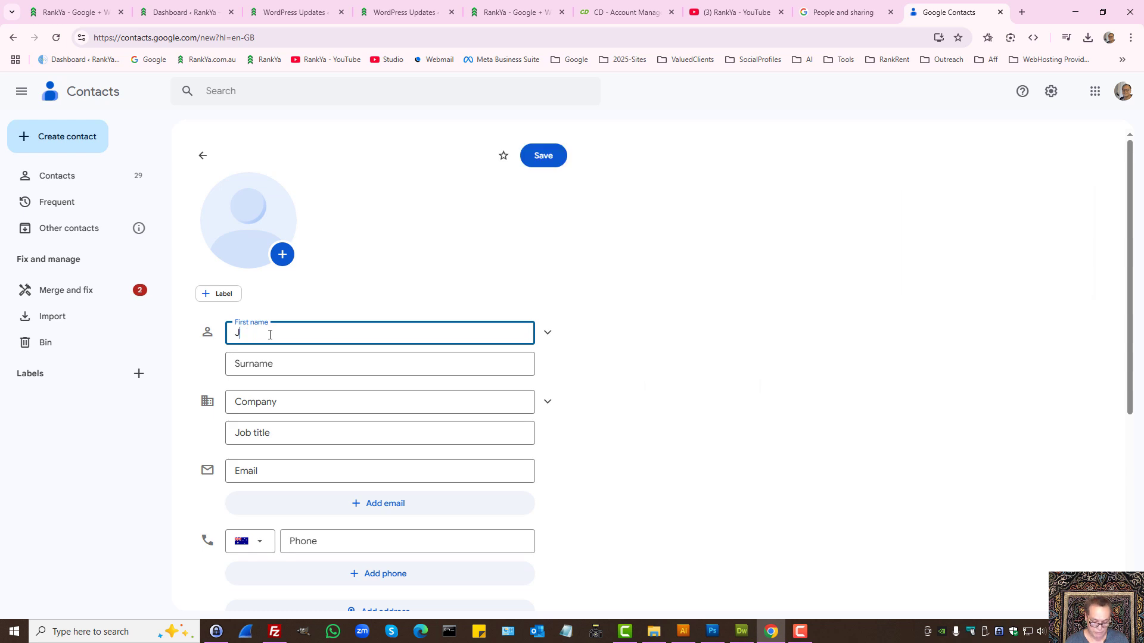
{"action": "type", "text": "ohn Smith"}
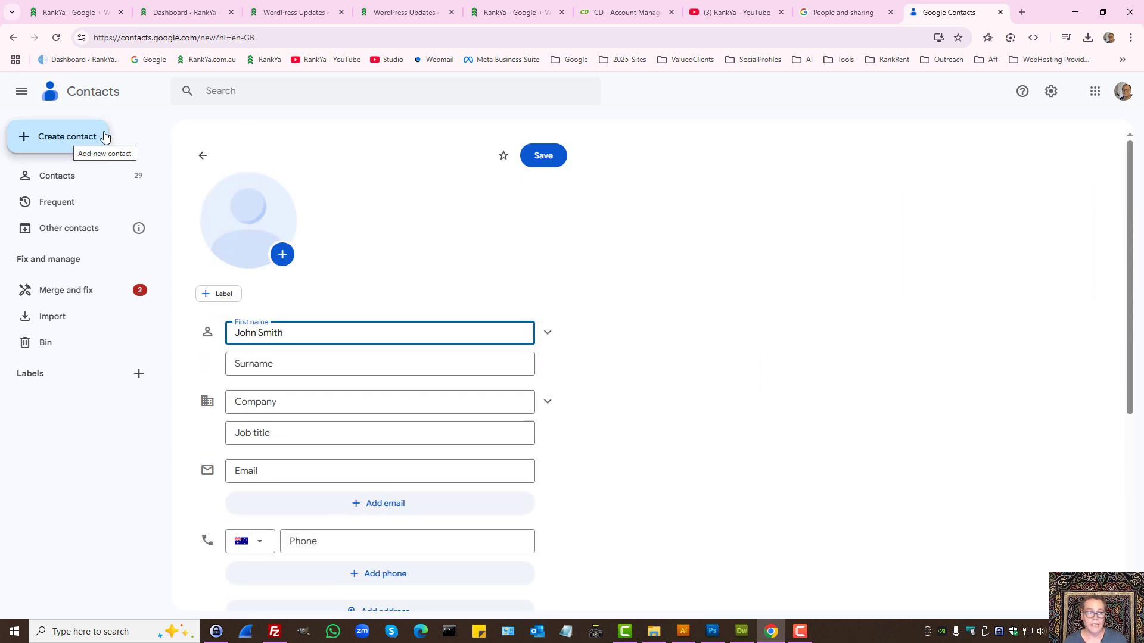
{"action": "left_click", "coordinate": [57, 177]}
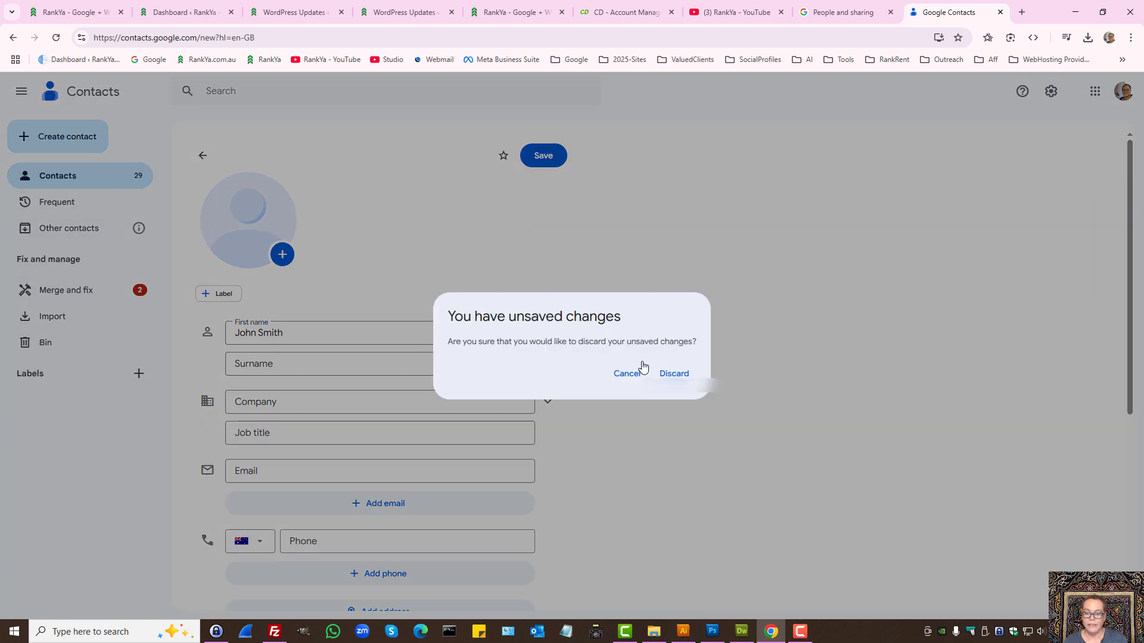
{"action": "left_click", "coordinate": [673, 373]}
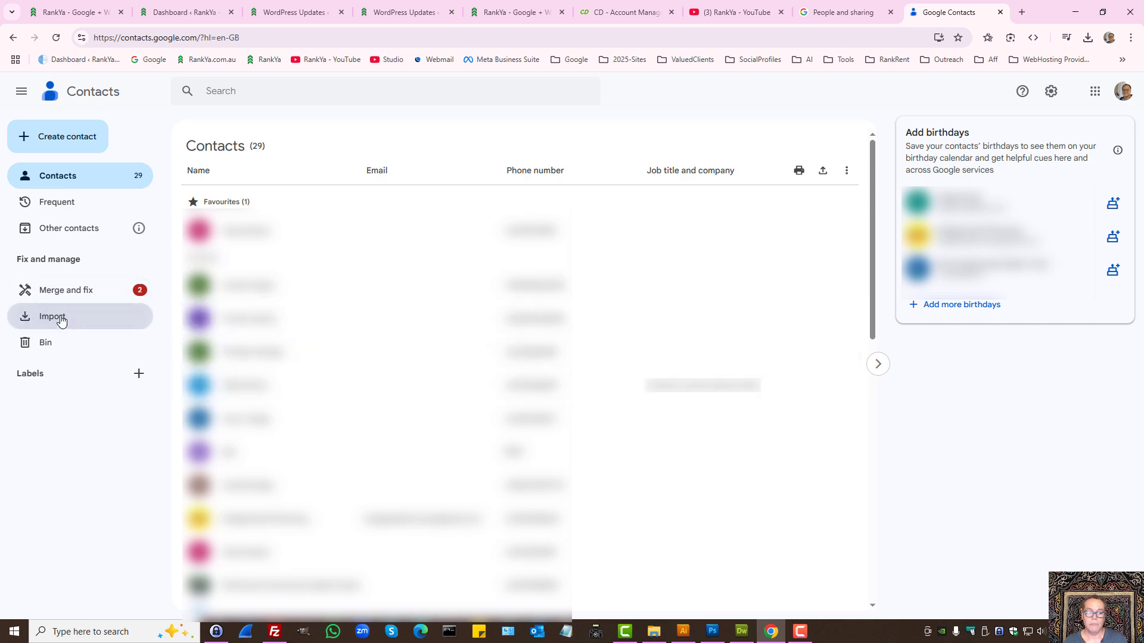
- Start a contacts import, browse the Desktop for a file, then cancel without choosing one
{"action": "left_click", "coordinate": [52, 316]}
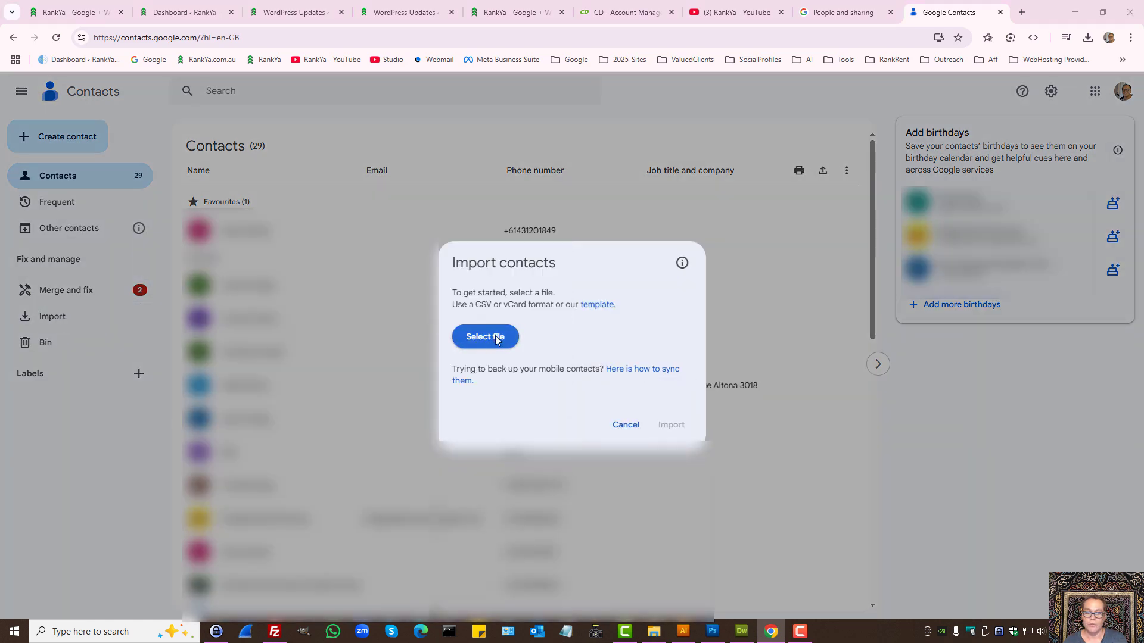
{"action": "left_click", "coordinate": [485, 336]}
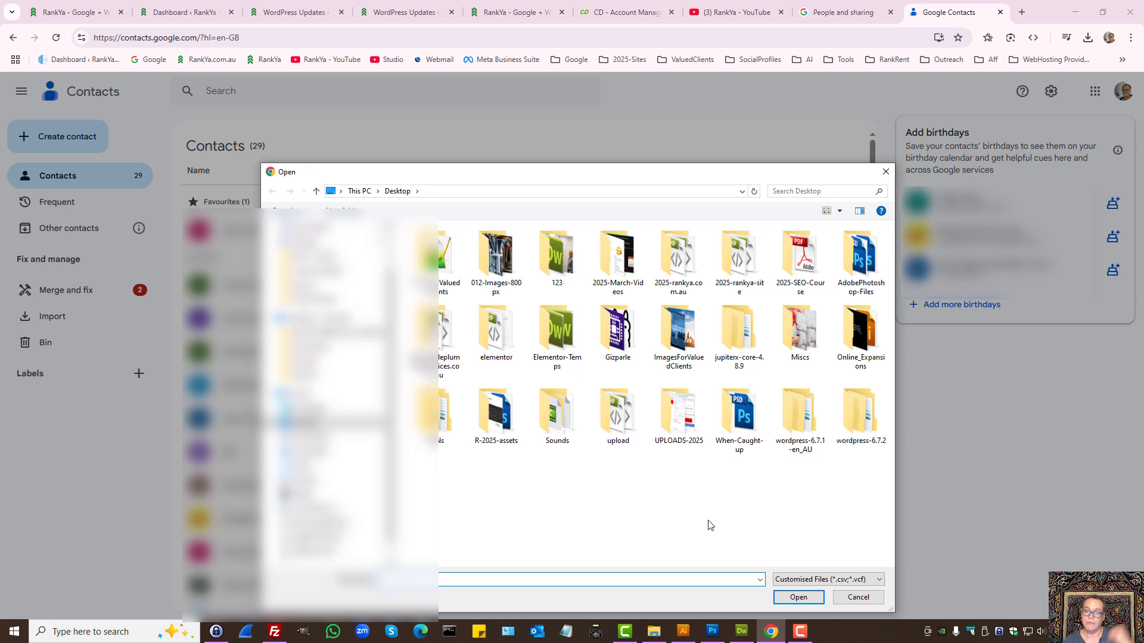
{"action": "mouse_move", "coordinate": [698, 525]}
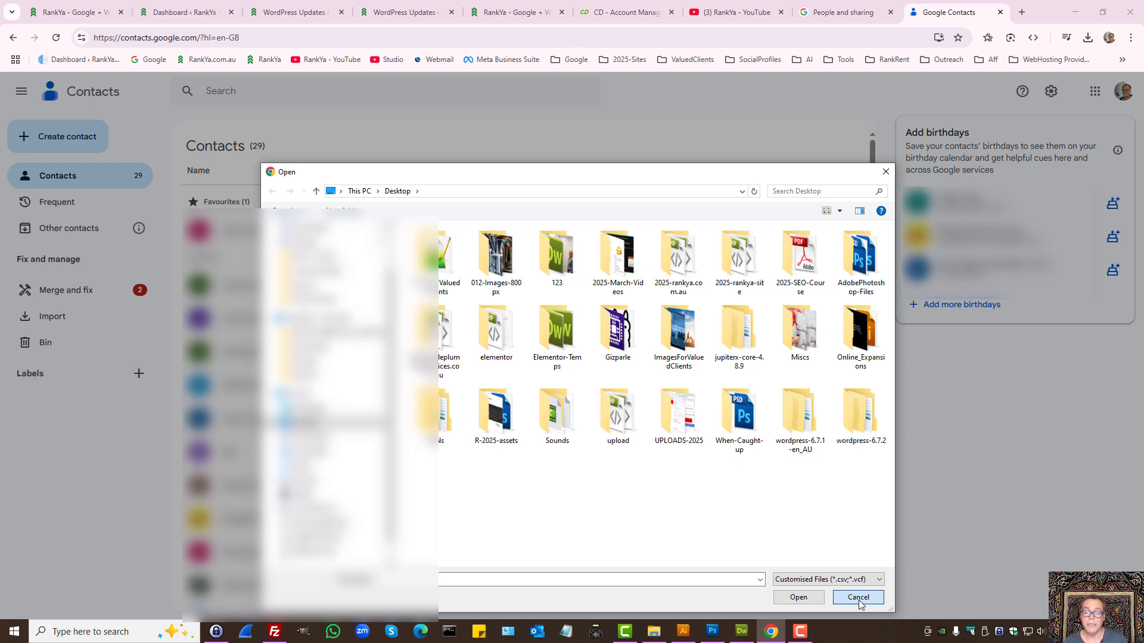
{"action": "left_click", "coordinate": [857, 597]}
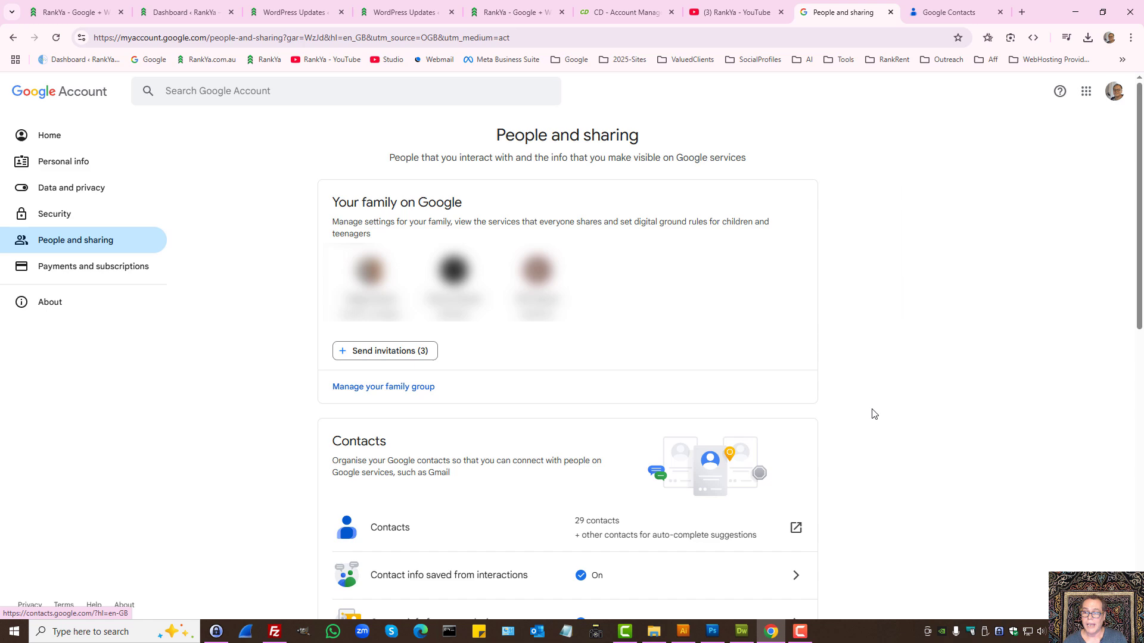
- Return to the contacts list and review the first contact's more-actions menu without changing anything
{"action": "left_click", "coordinate": [949, 12]}
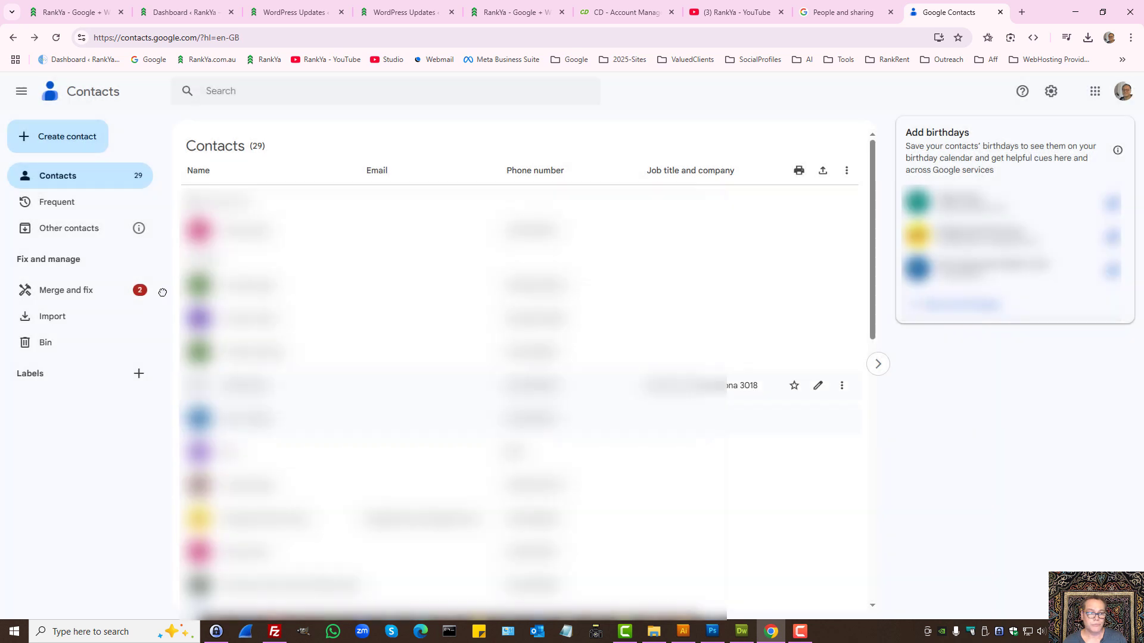
{"action": "left_click", "coordinate": [57, 136]}
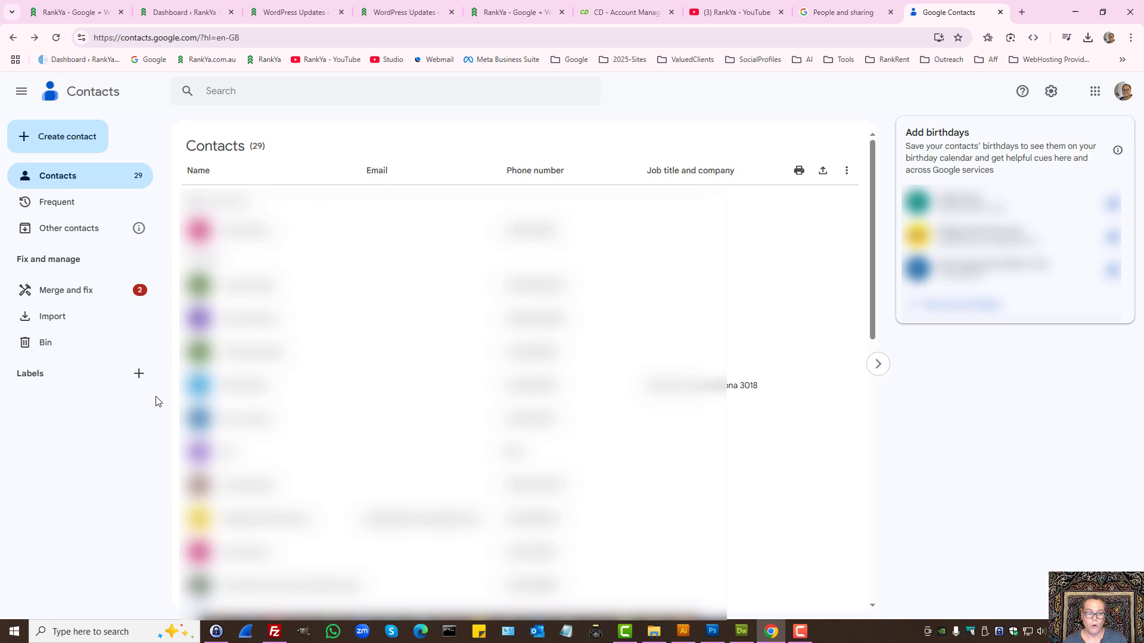
{"action": "left_click", "coordinate": [841, 230]}
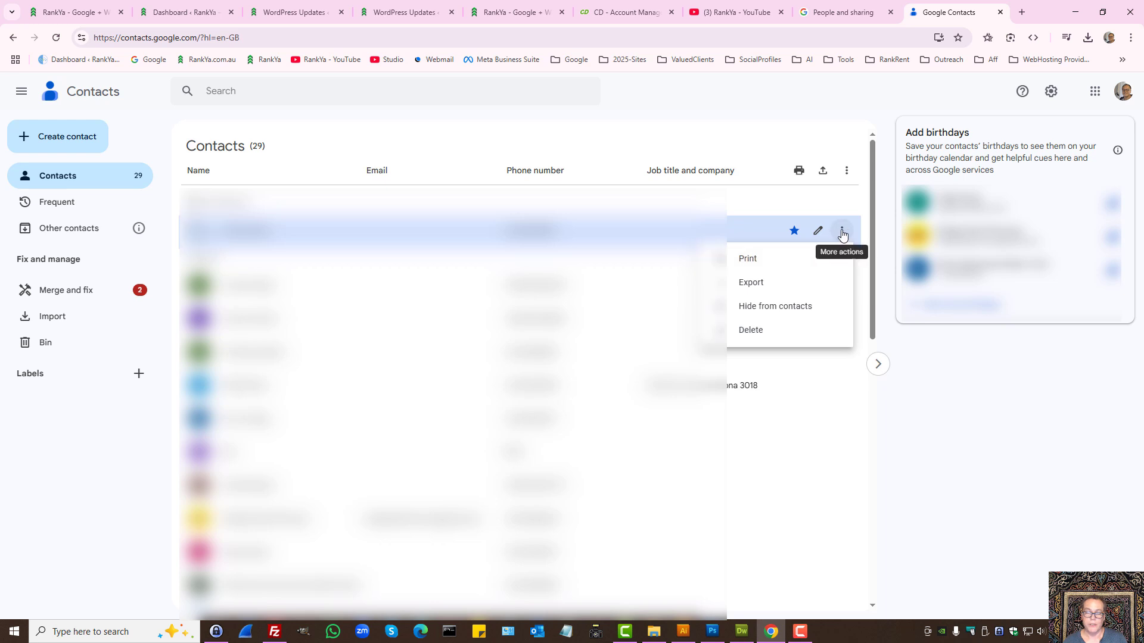
{"action": "left_click", "coordinate": [1035, 336]}
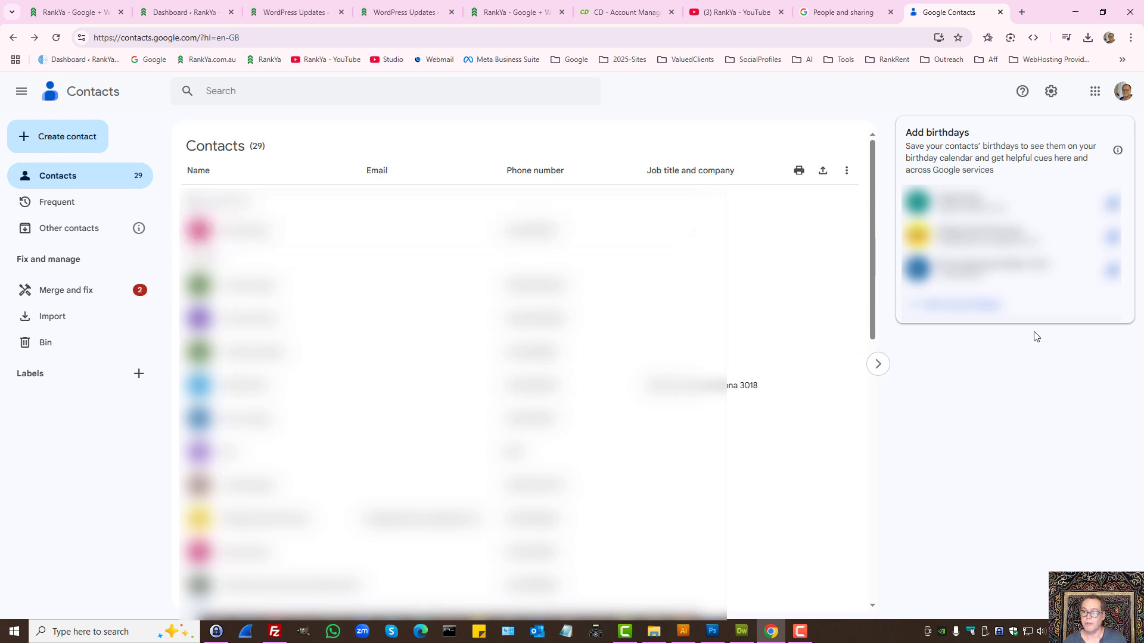
{"action": "mouse_move", "coordinate": [989, 427]}
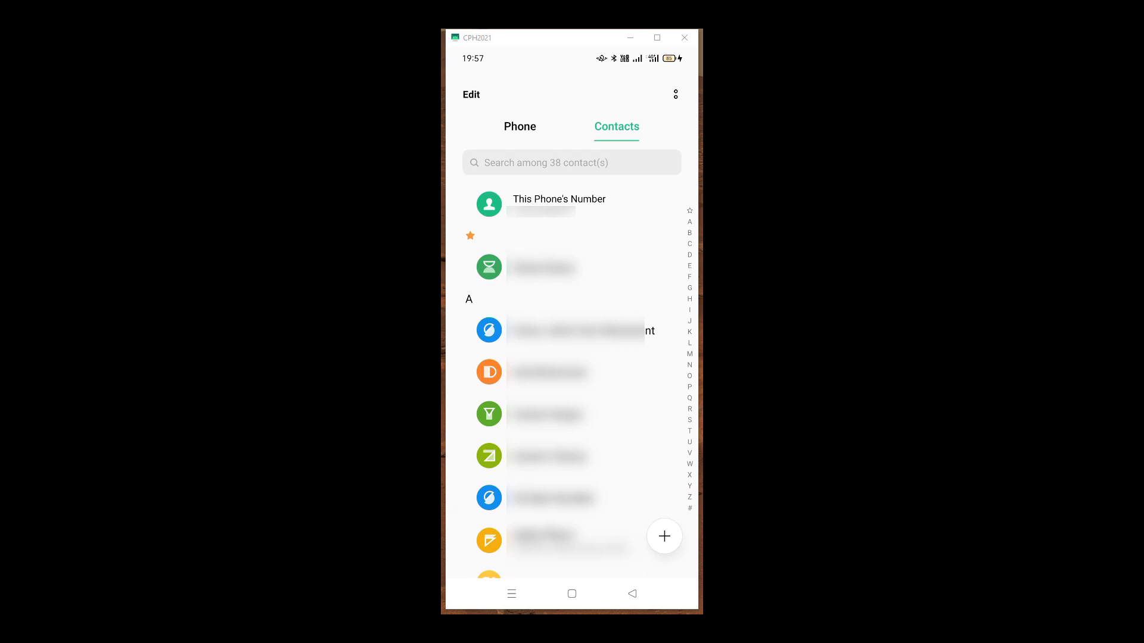
- Reach the phone's Import/Export Contacts screen through the Contacts settings
{"action": "left_click", "coordinate": [673, 94]}
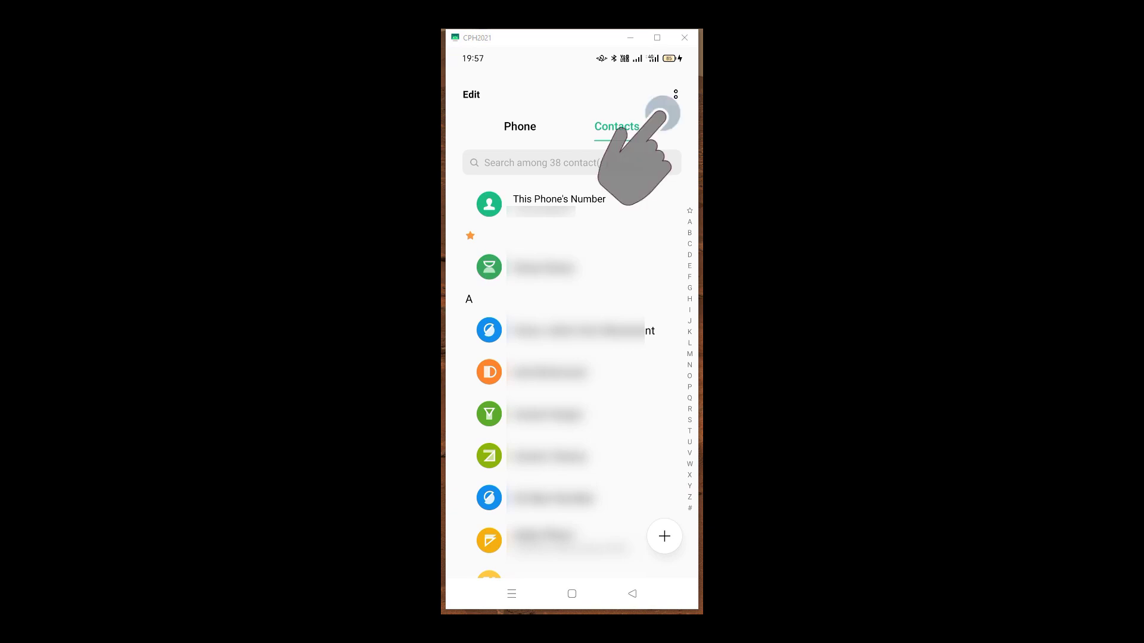
{"action": "left_click", "coordinate": [675, 94]}
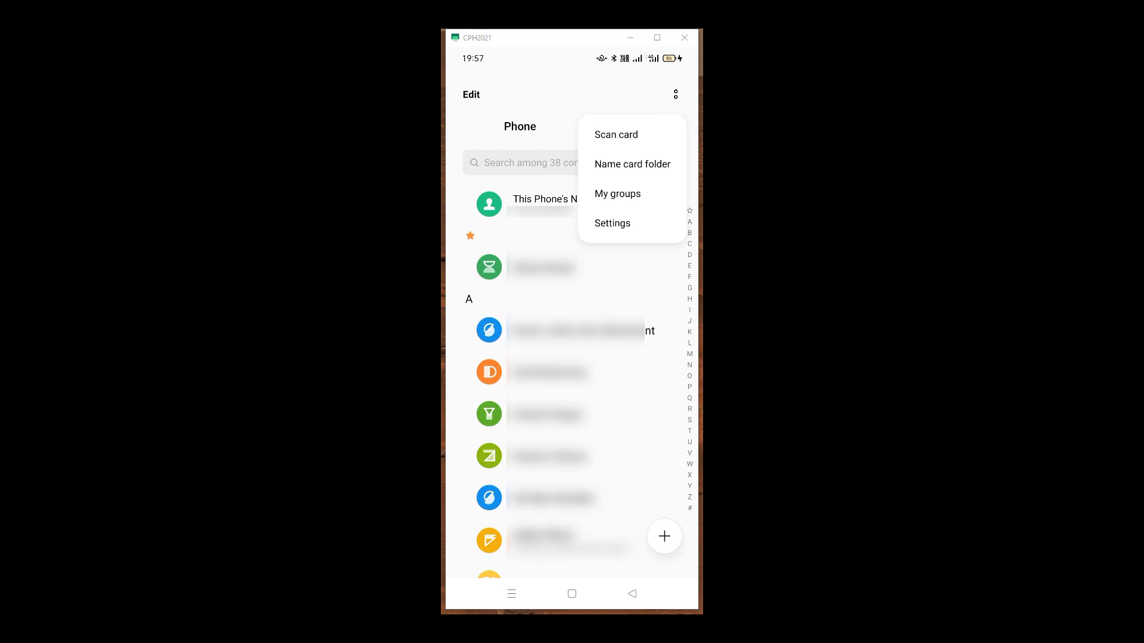
{"action": "left_click", "coordinate": [611, 222]}
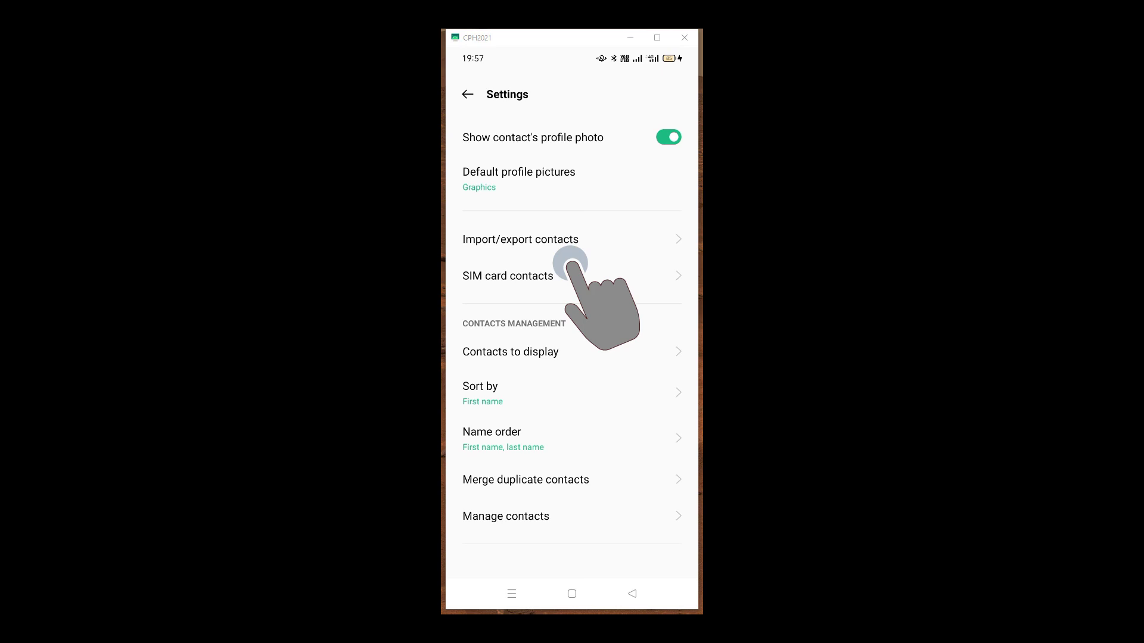
{"action": "left_click", "coordinate": [521, 239]}
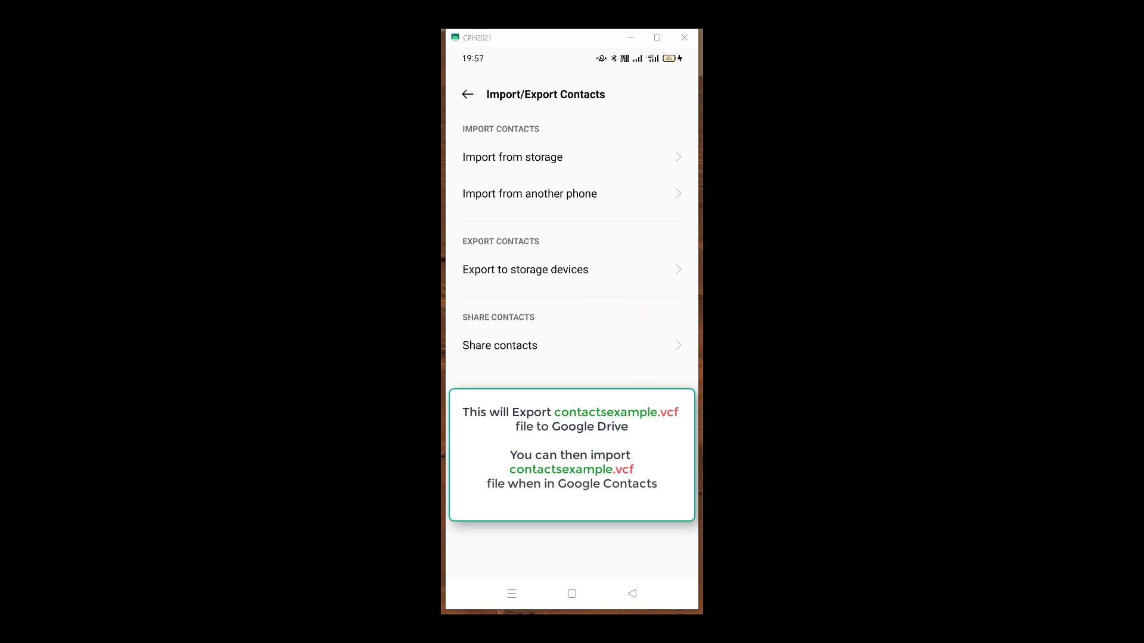
- Export the phone's contacts to storage as a Contacts-2025-03-10 file in the Download folder
{"action": "left_click", "coordinate": [524, 269]}
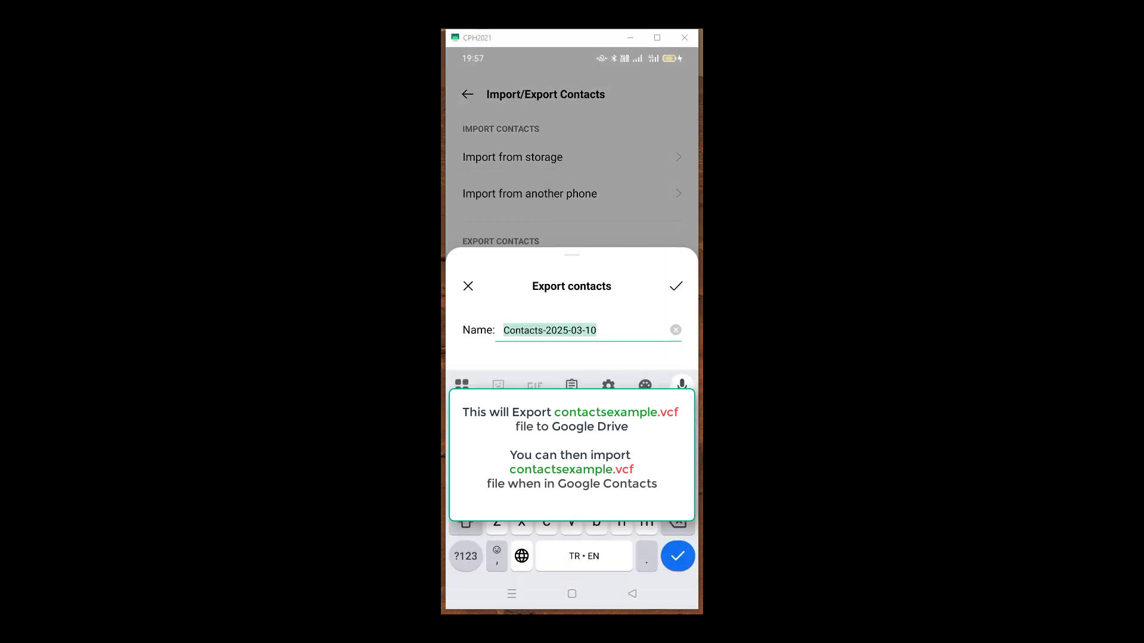
{"action": "type", "text": "aa"}
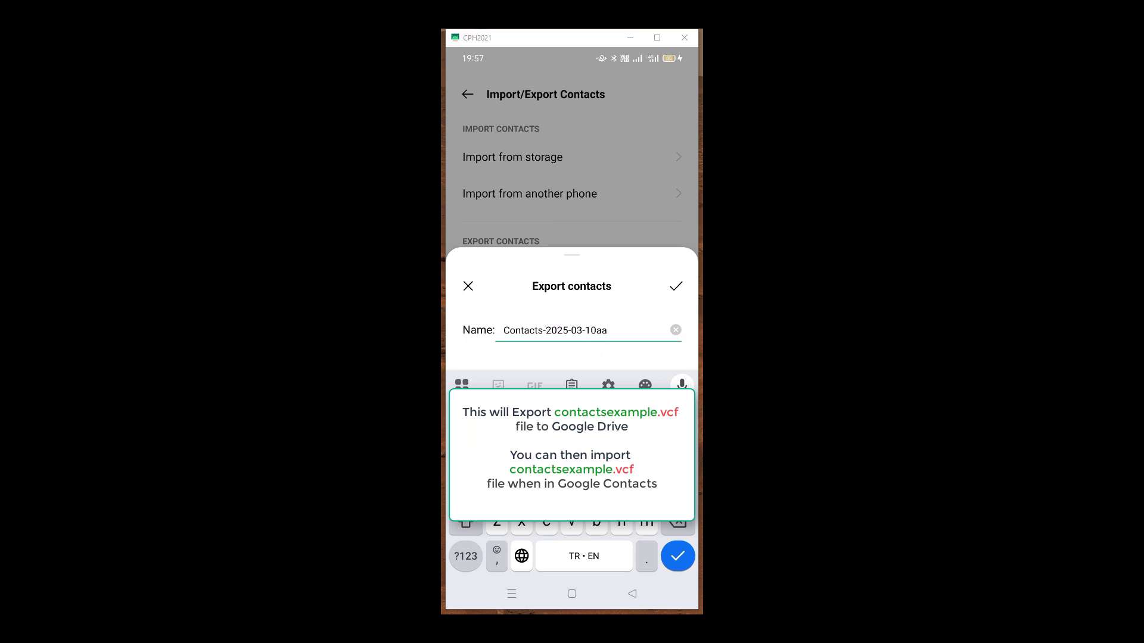
{"action": "left_click", "coordinate": [674, 284]}
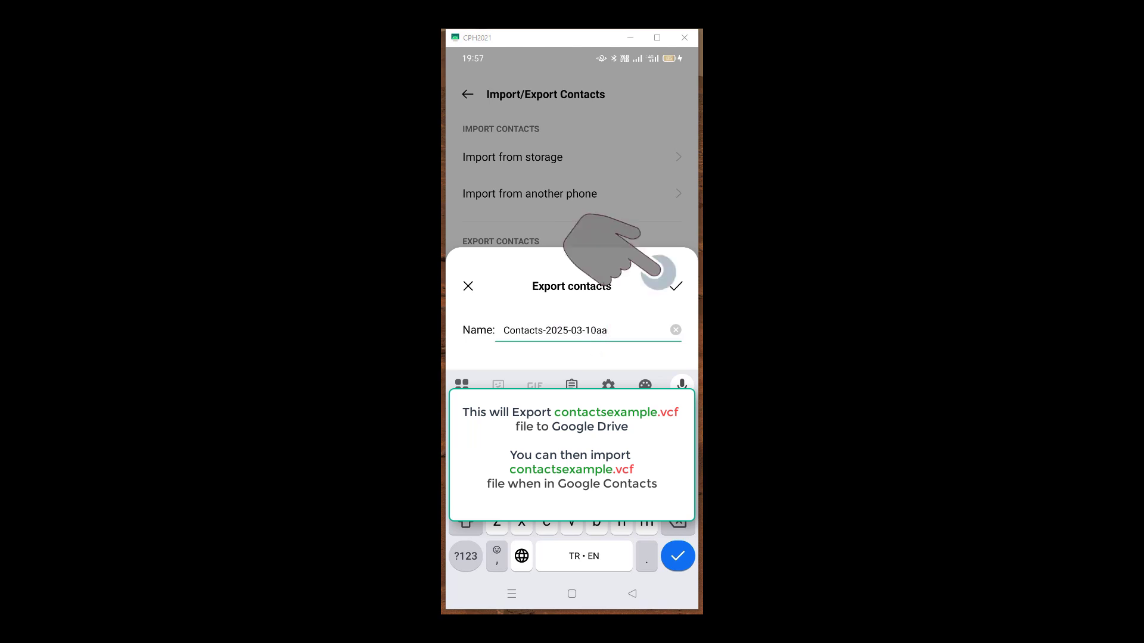
{"action": "left_click", "coordinate": [674, 285]}
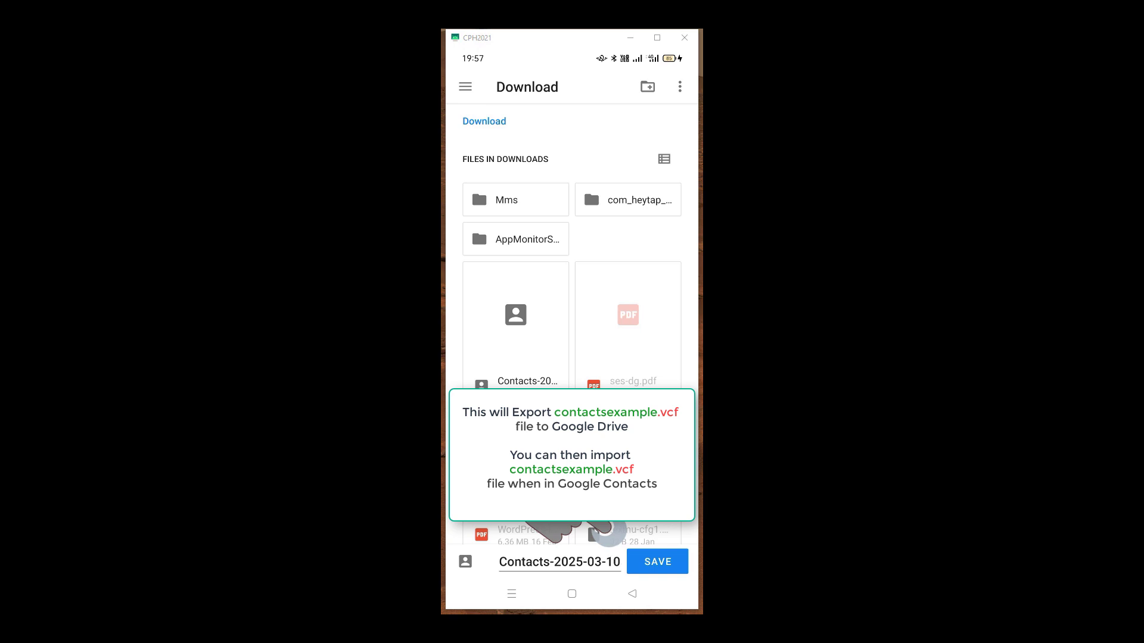
{"action": "left_click", "coordinate": [656, 561]}
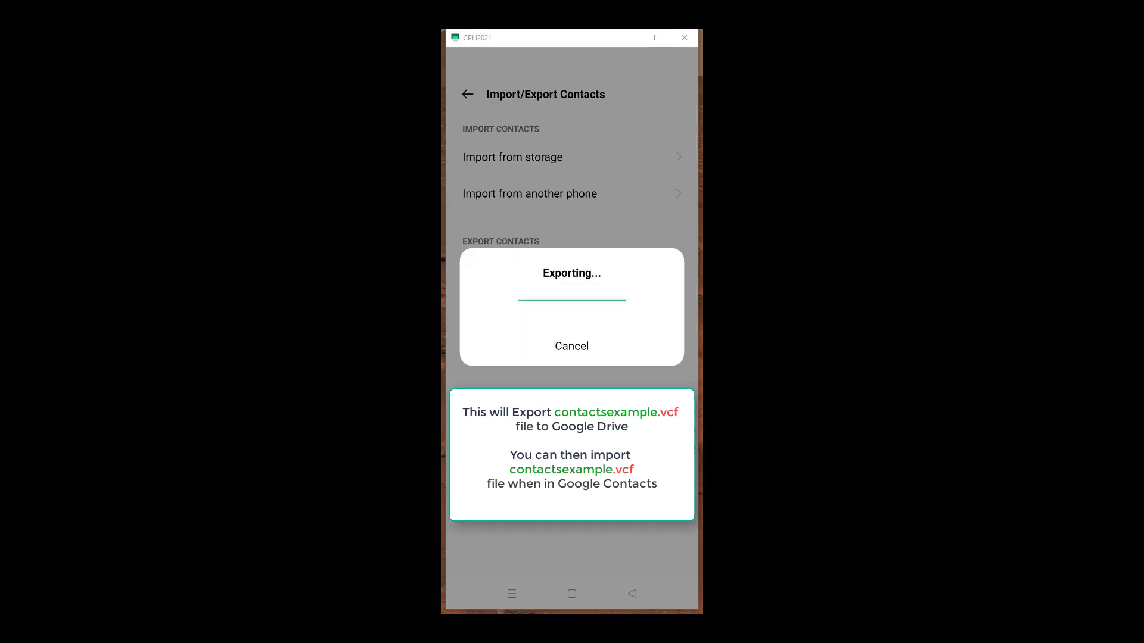